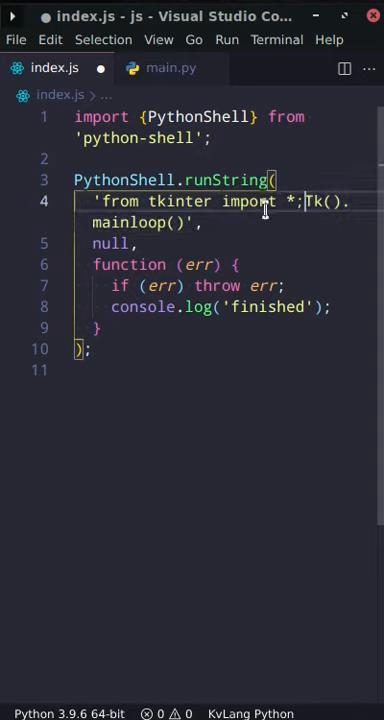
# Step: Copy the tkinter snippet into main.py across lines, then select runString back in index.js
pyautogui.doubleClick(112, 243)
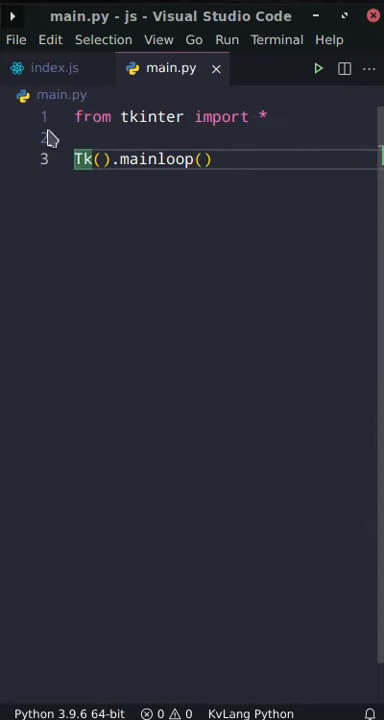
pyautogui.click(54, 68)
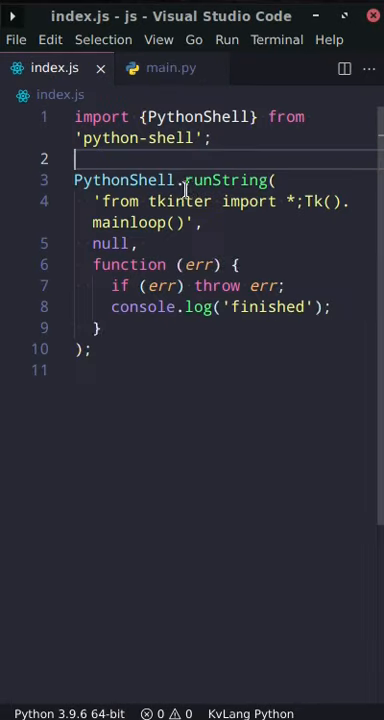
pyautogui.doubleClick(225, 180)
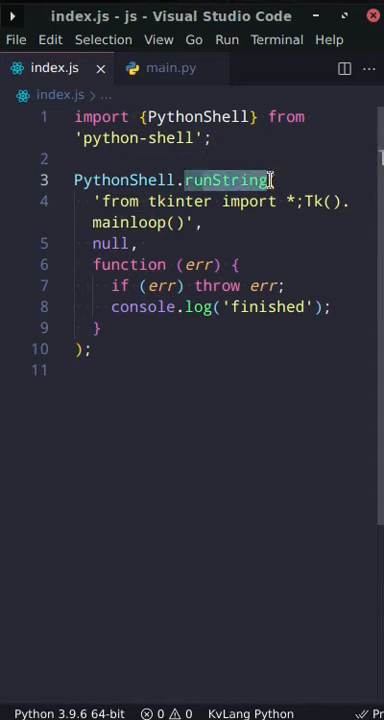